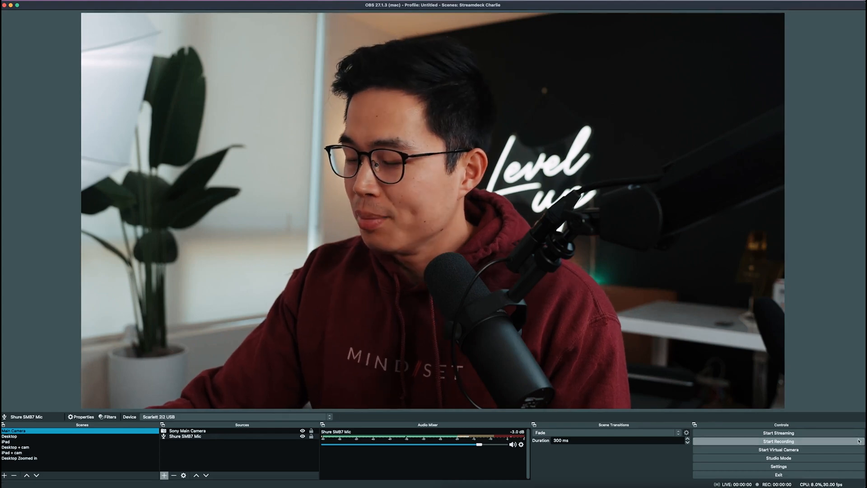
Check the video resolution in Settings, then add a scene named 'iPad Test Scene'.
click(782, 467)
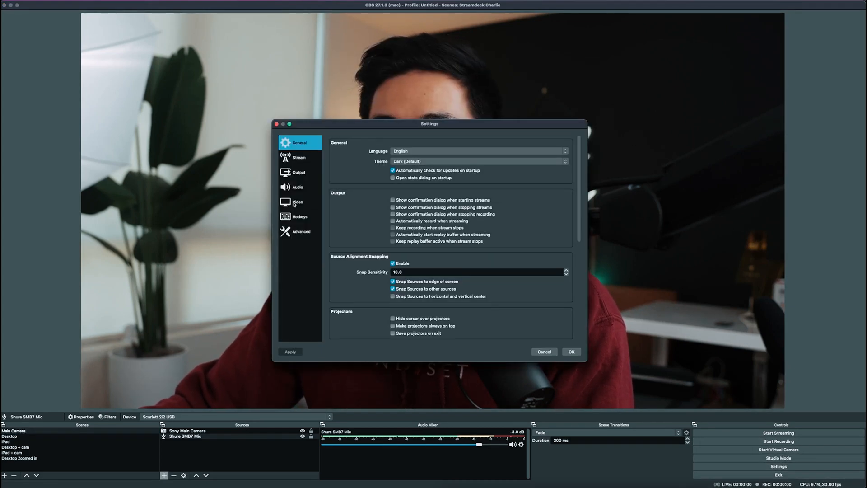
click(296, 201)
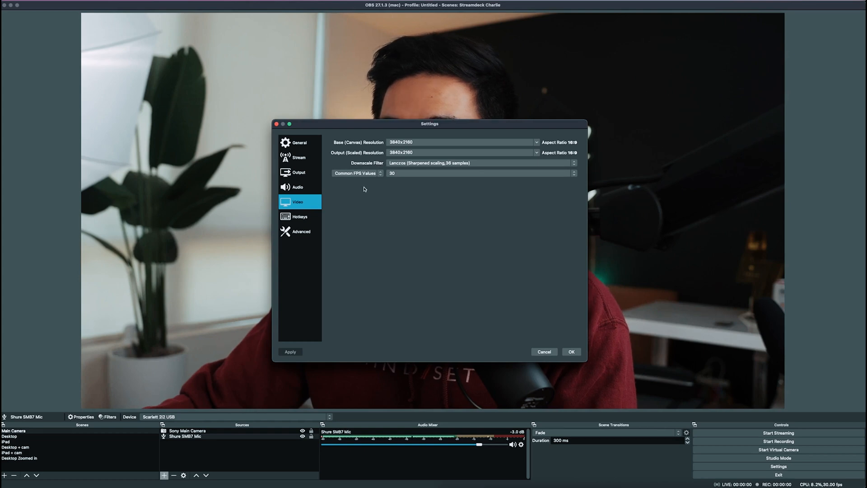
mouse_move(400, 208)
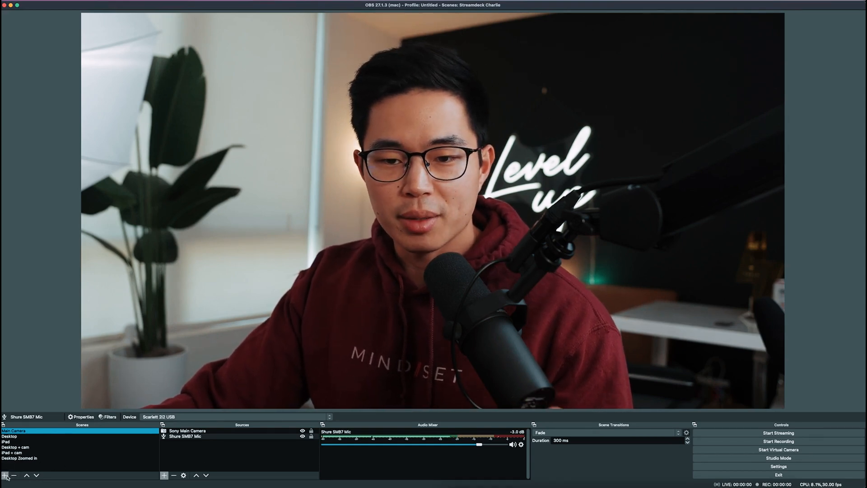
click(4, 472)
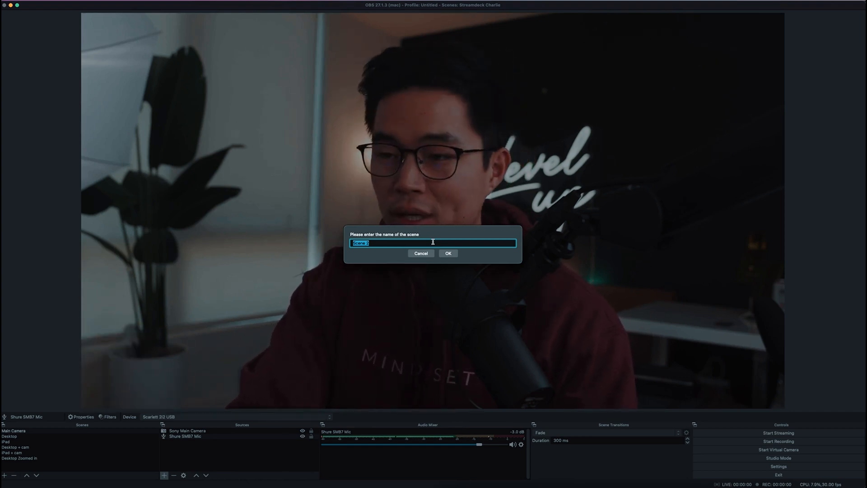
text(iPad Test Scne)
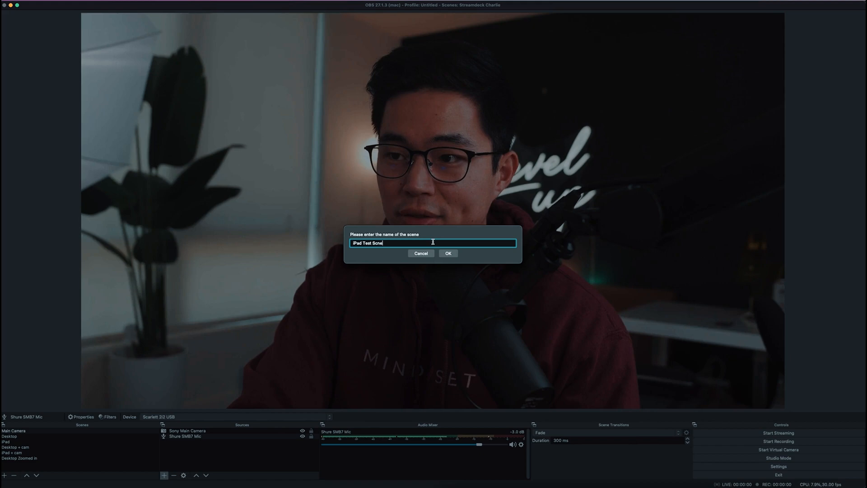
text(e)
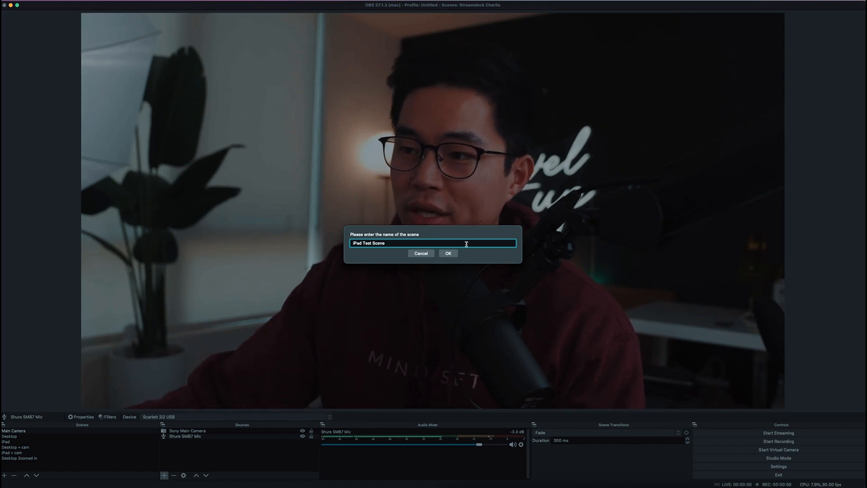
click(449, 253)
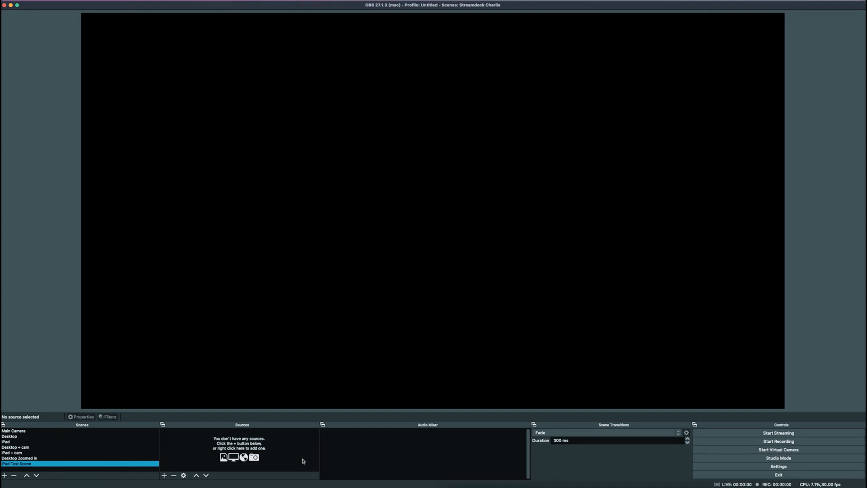
mouse_move(265, 458)
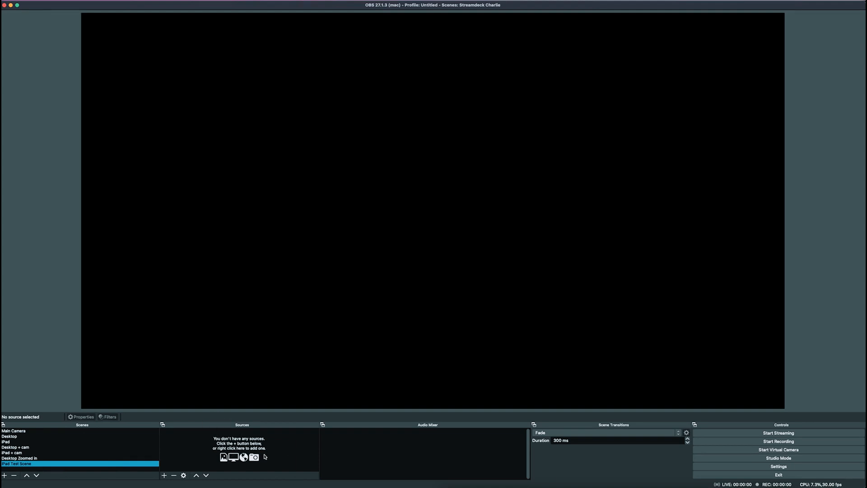
mouse_move(247, 452)
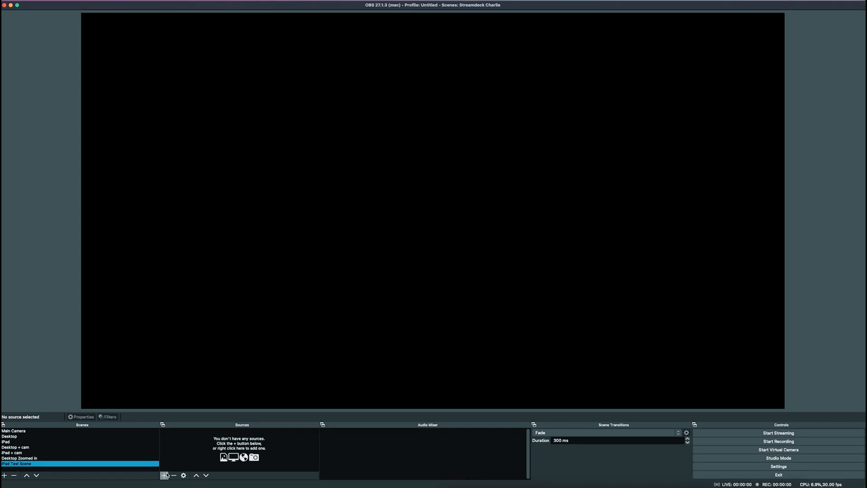
Add an Audio Input Capture source 'Microphone test' using the Scarlett 2i2 USB device.
click(163, 475)
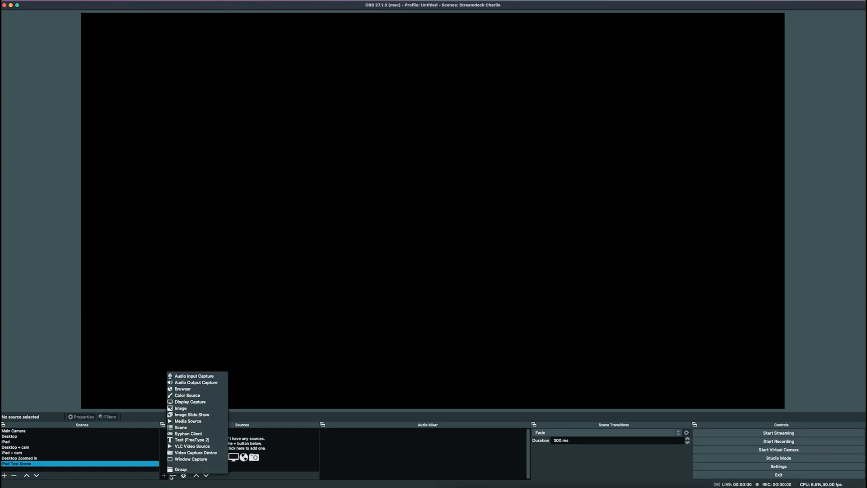
mouse_move(180, 469)
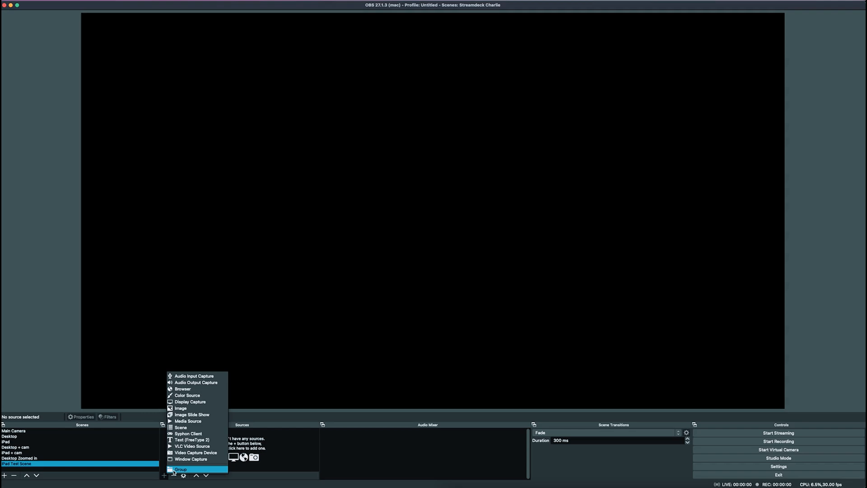
mouse_move(213, 382)
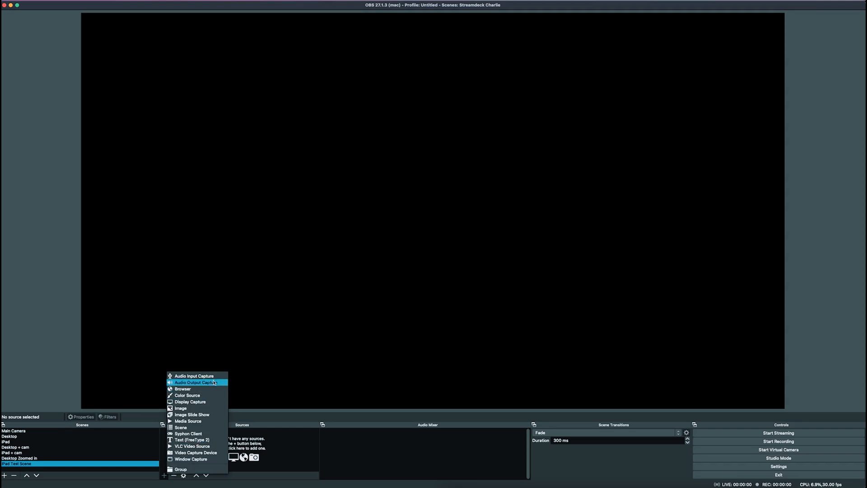
click(195, 382)
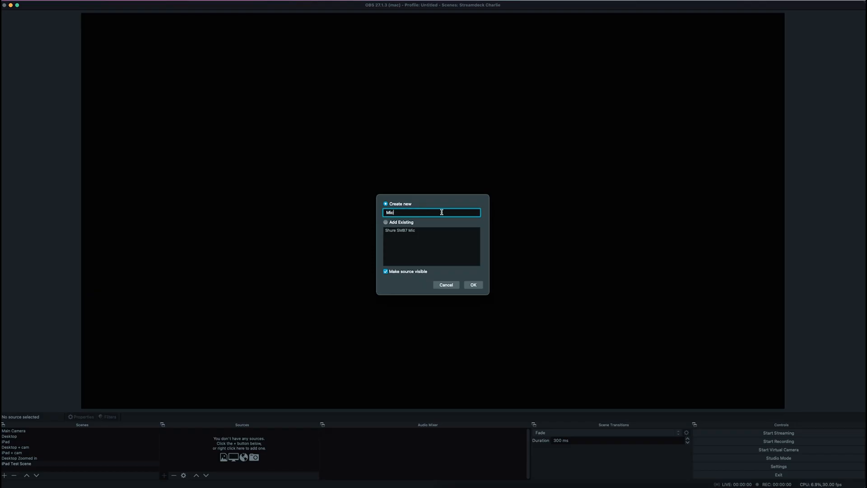
text(Microphone test)
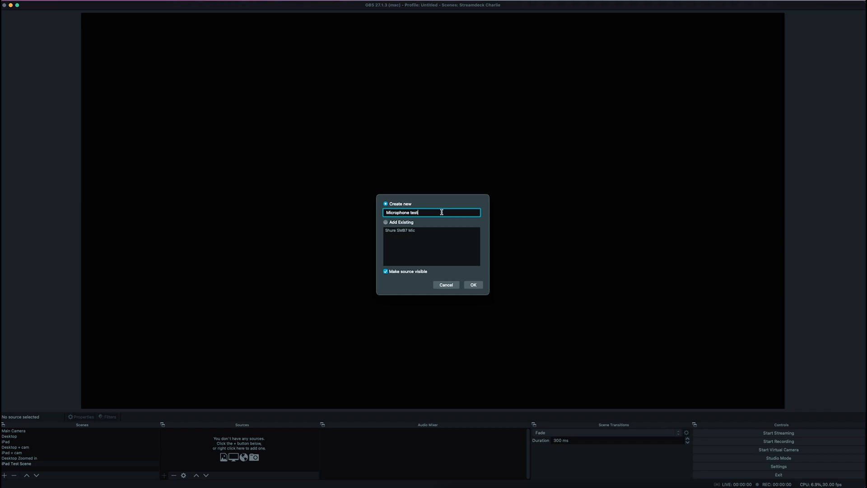
click(473, 285)
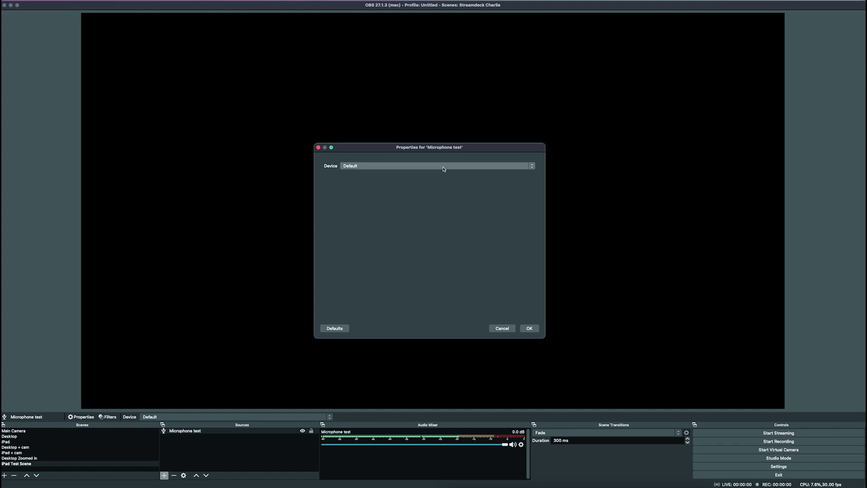
click(438, 165)
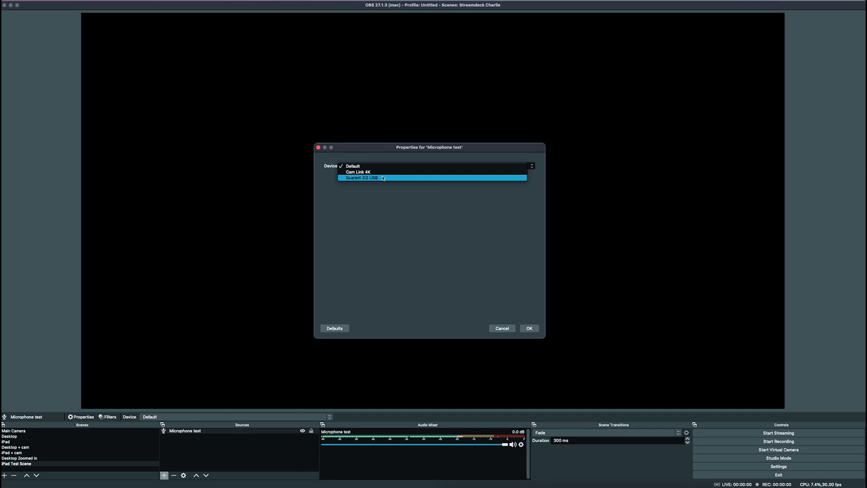
mouse_move(393, 179)
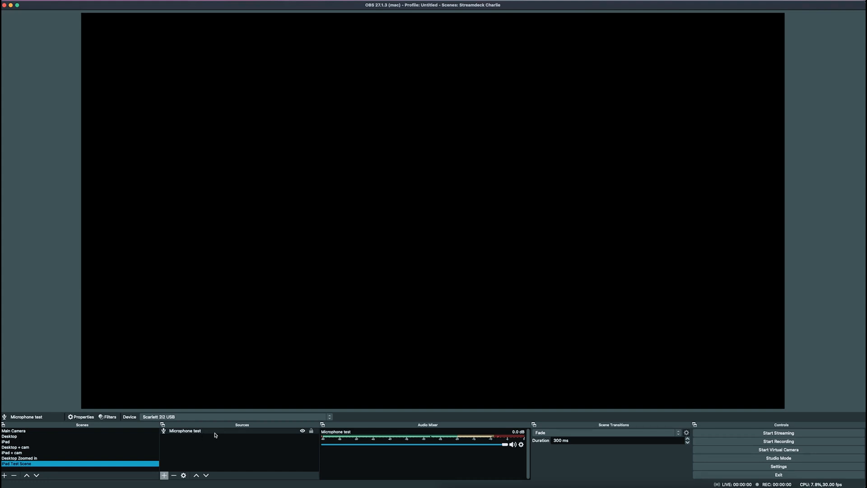
click(186, 431)
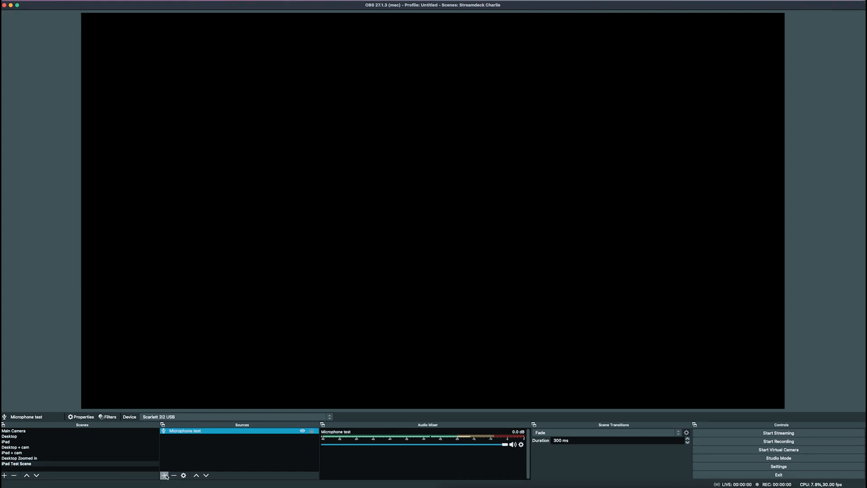
Add a Video Capture Device source named 'iPad screen test'.
click(161, 475)
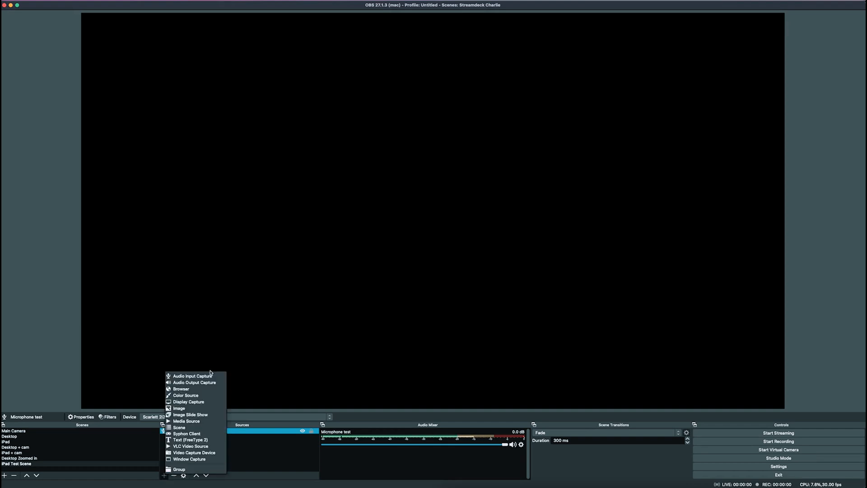
mouse_move(189, 459)
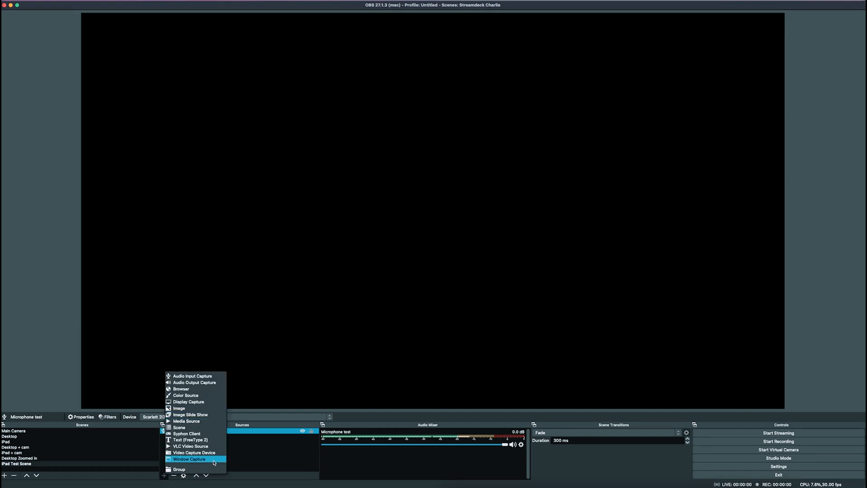
mouse_move(213, 453)
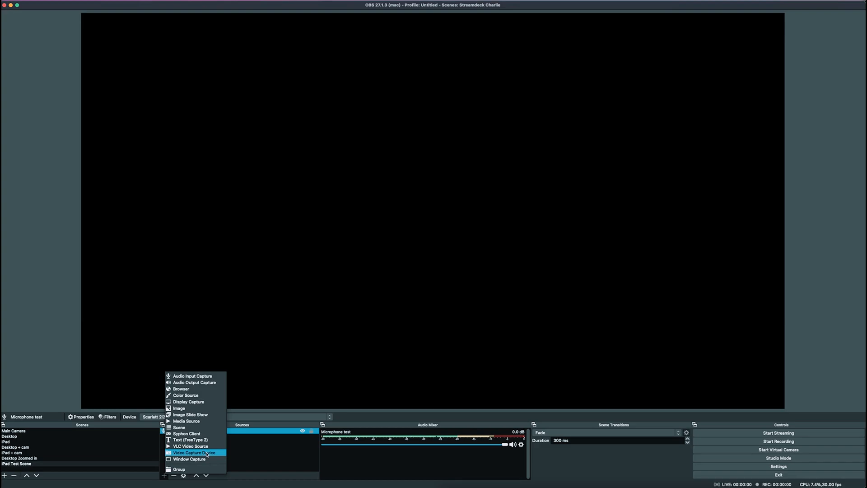
click(193, 452)
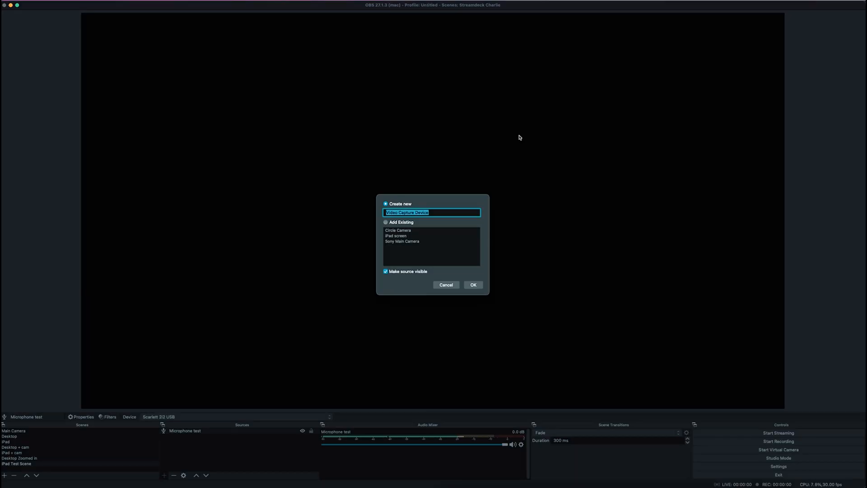
text(iPad screen)
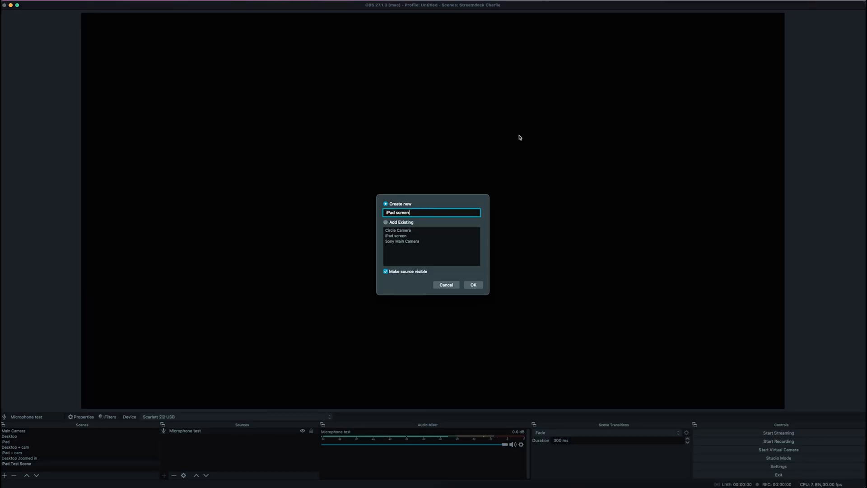
text(test)
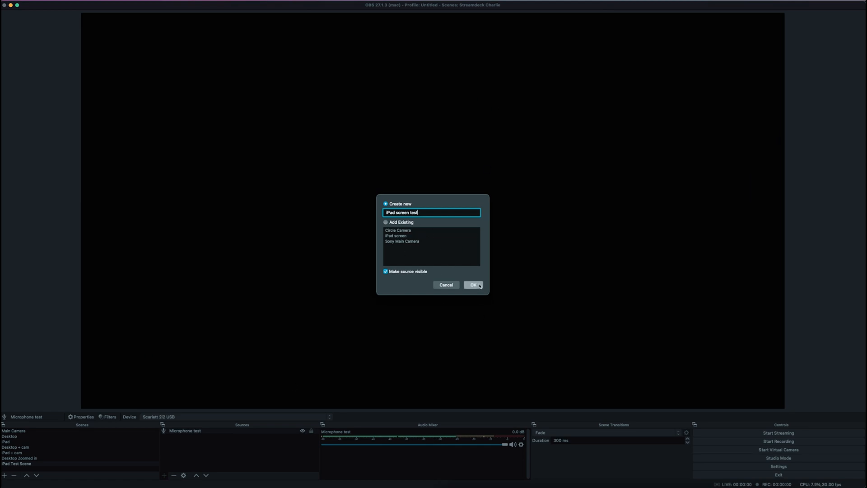
click(472, 285)
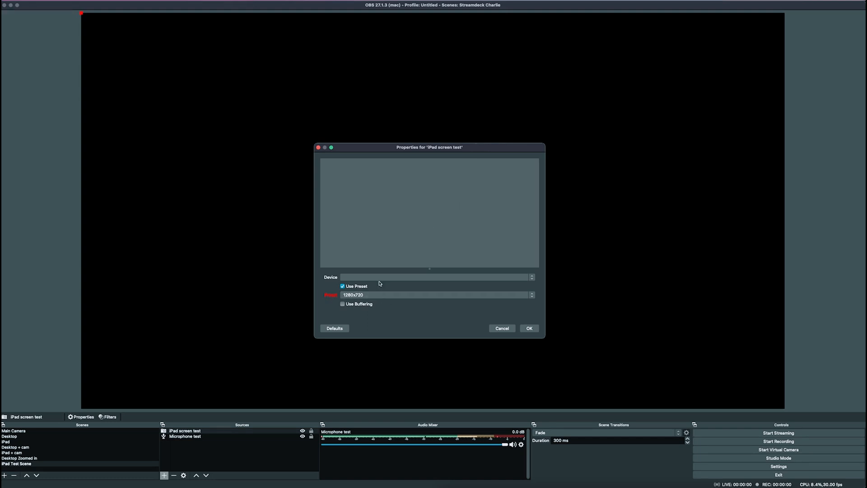
Set the capture device to iPad with the 3840x2160 preset and apply.
click(436, 276)
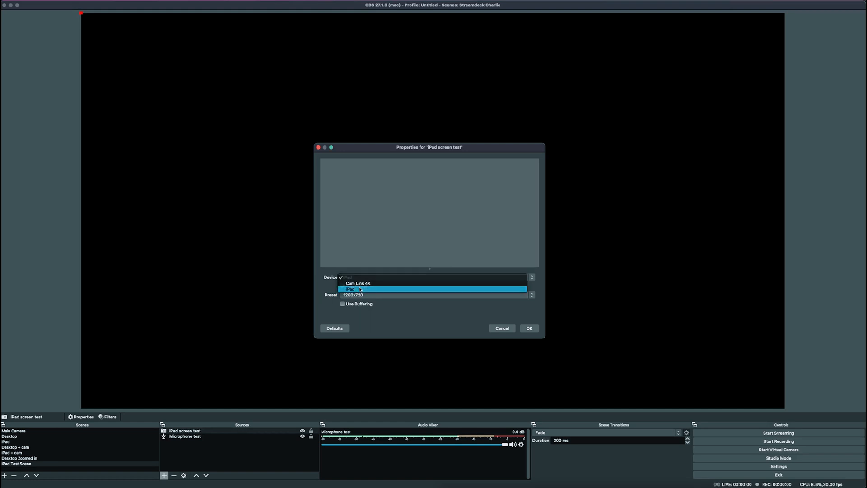
click(350, 289)
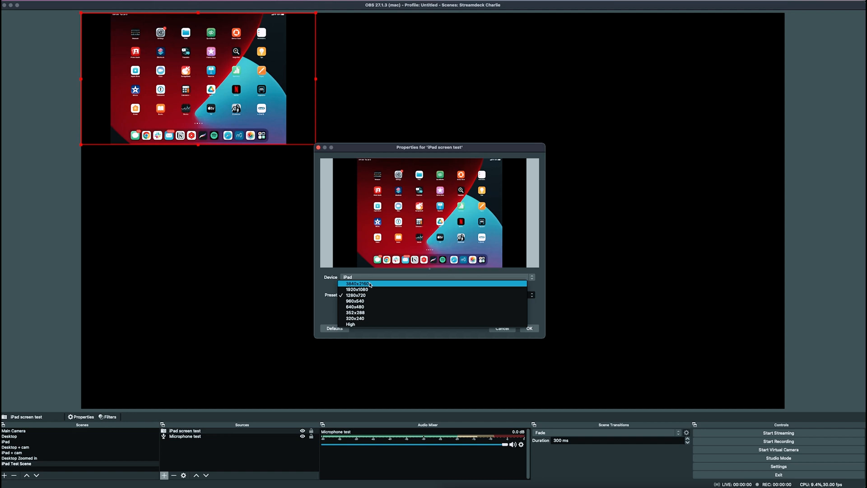
click(358, 283)
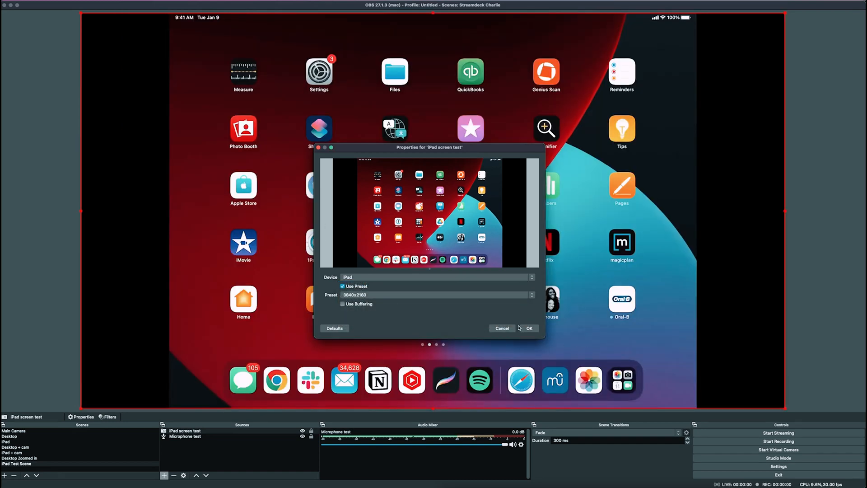
click(528, 328)
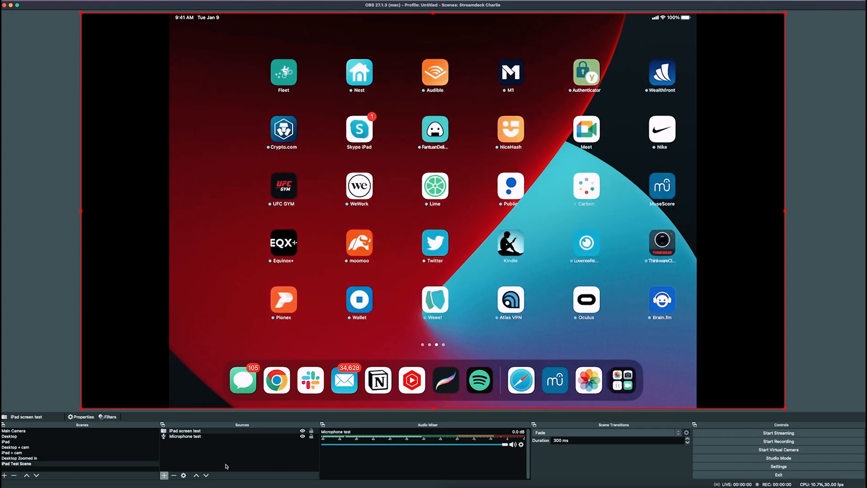
scroll(left, 3)
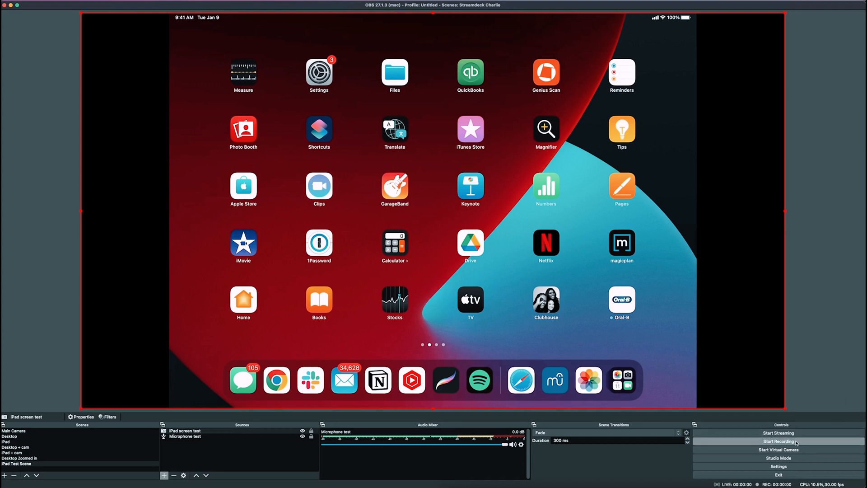
mouse_move(539, 340)
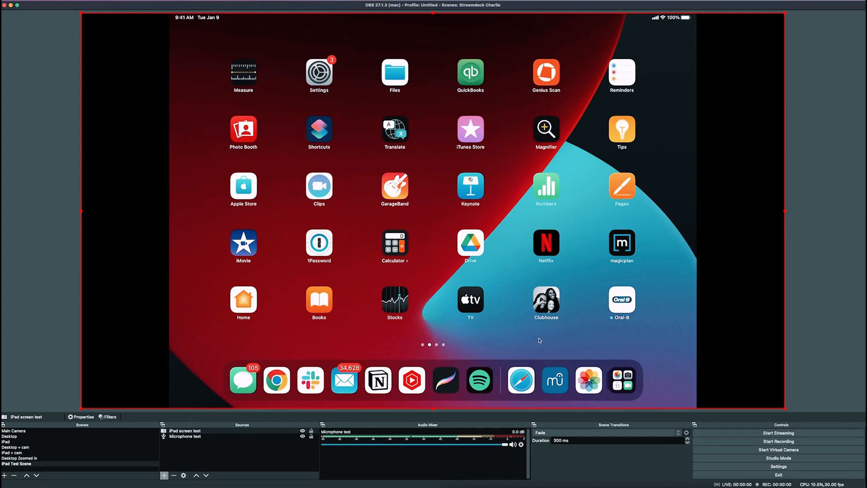